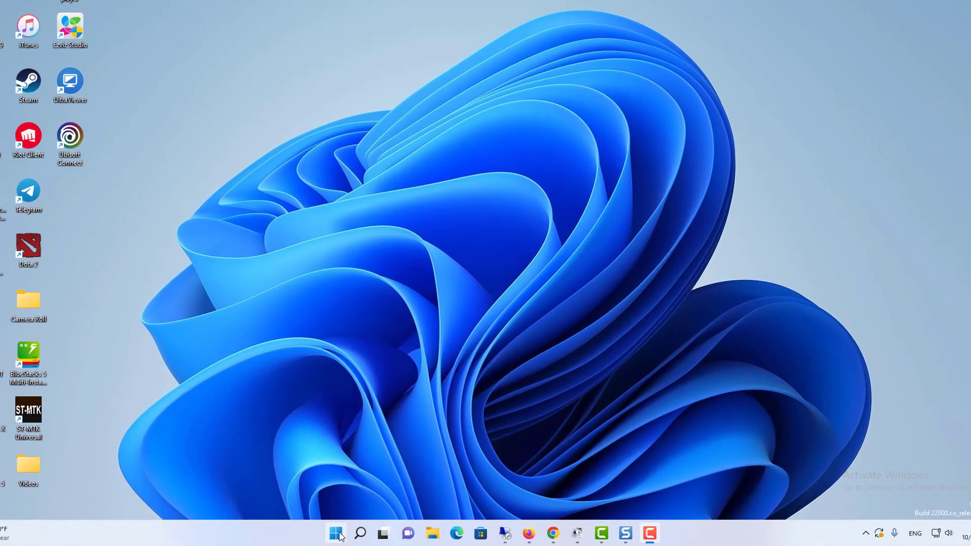
Step: Launch Device Manager from the Start button's quick-link menu
{"action": "right_click", "coordinate": [337, 533]}
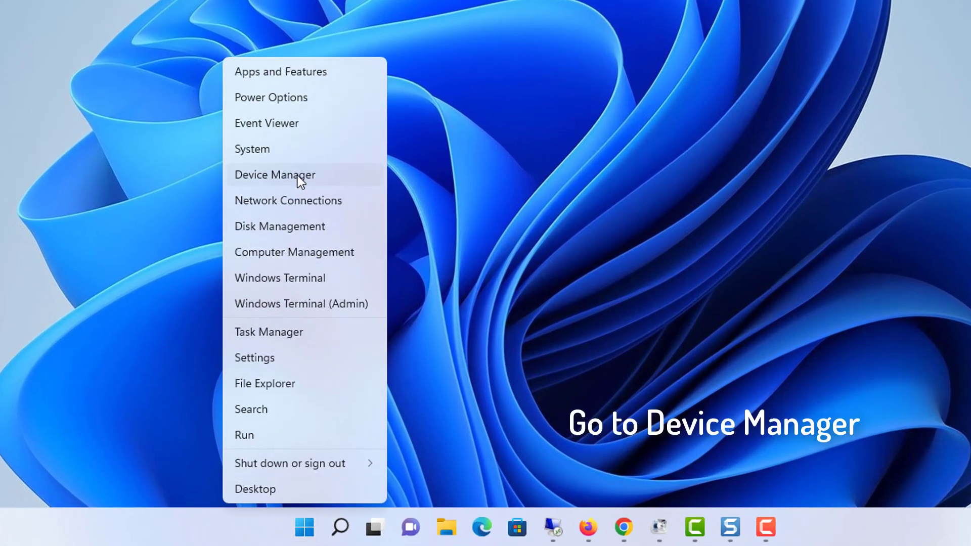
{"action": "mouse_move", "coordinate": [316, 181]}
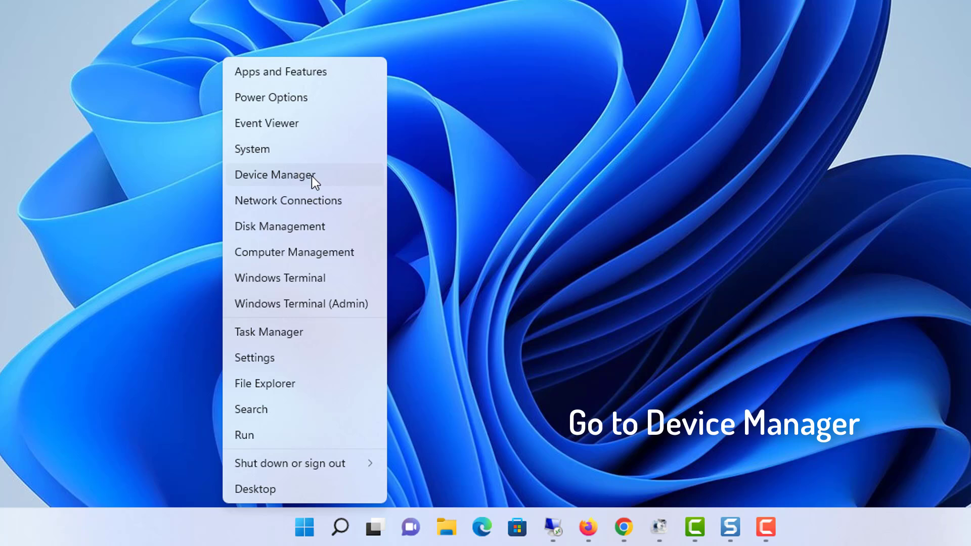
{"action": "left_click", "coordinate": [275, 175]}
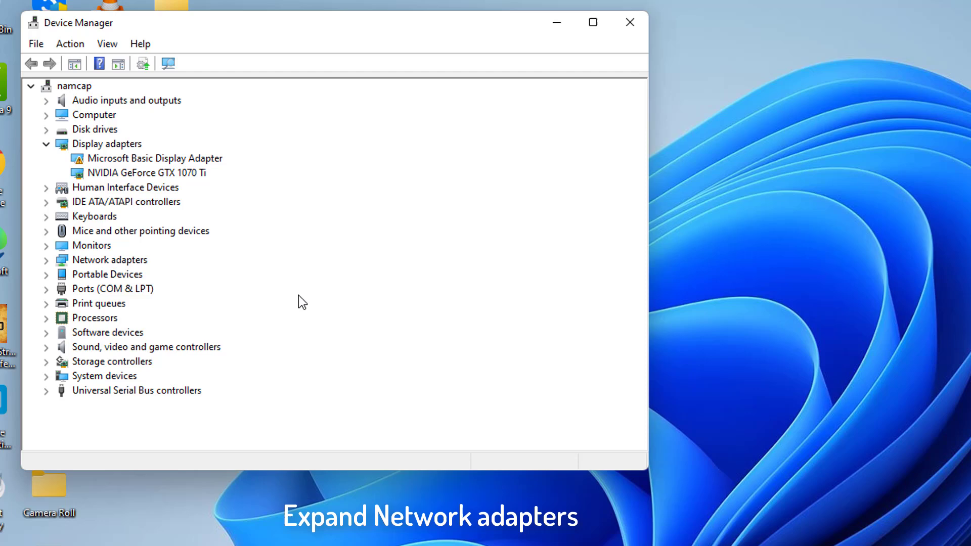
{"action": "mouse_move", "coordinate": [155, 274]}
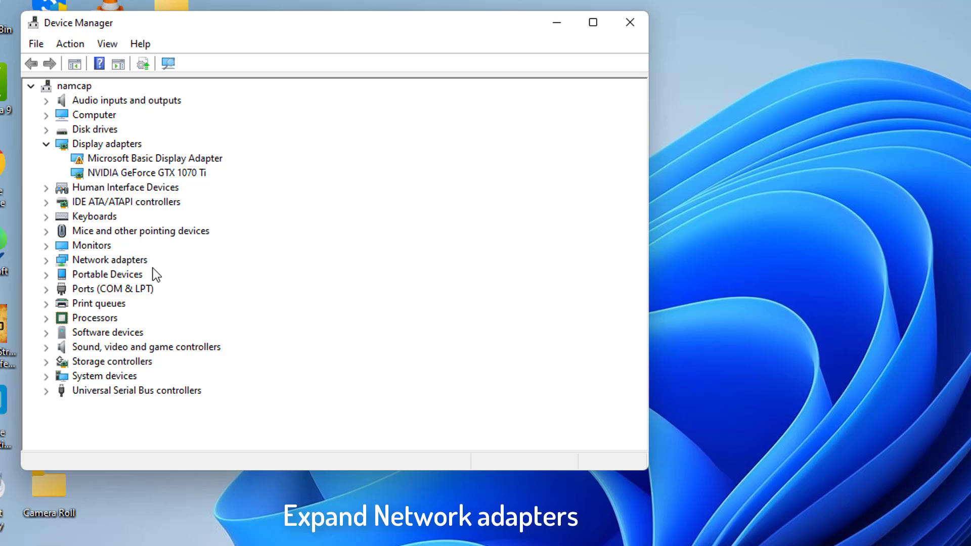
Step: Update the Intel 82574L network adapter driver automatically, confirm best driver installed, and close Device Manager
{"action": "left_click", "coordinate": [47, 260]}
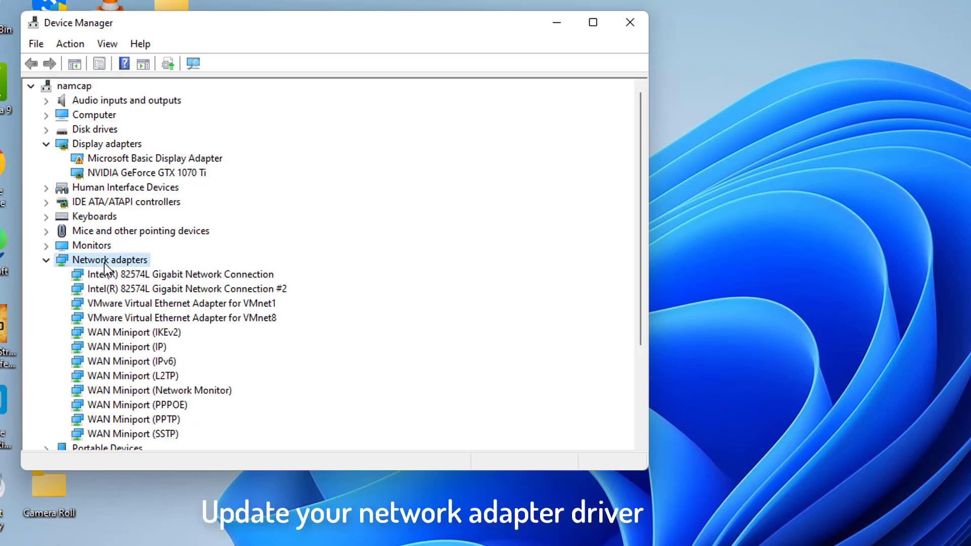
{"action": "left_click", "coordinate": [179, 274]}
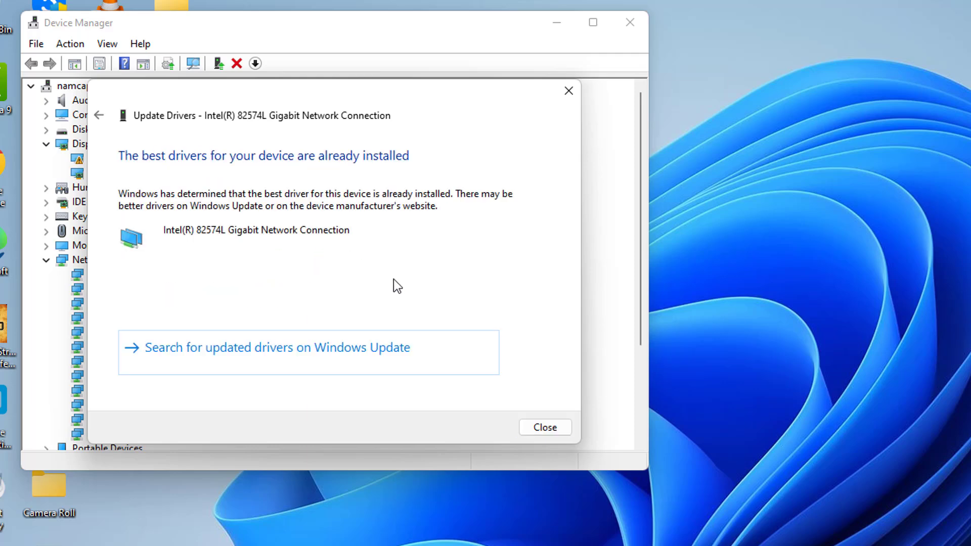
{"action": "mouse_move", "coordinate": [368, 294]}
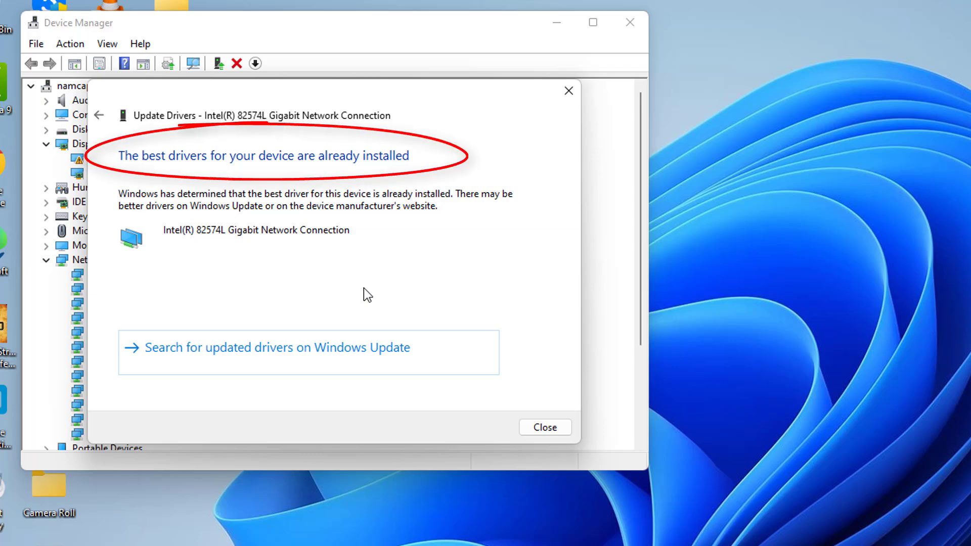
{"action": "left_click", "coordinate": [545, 427]}
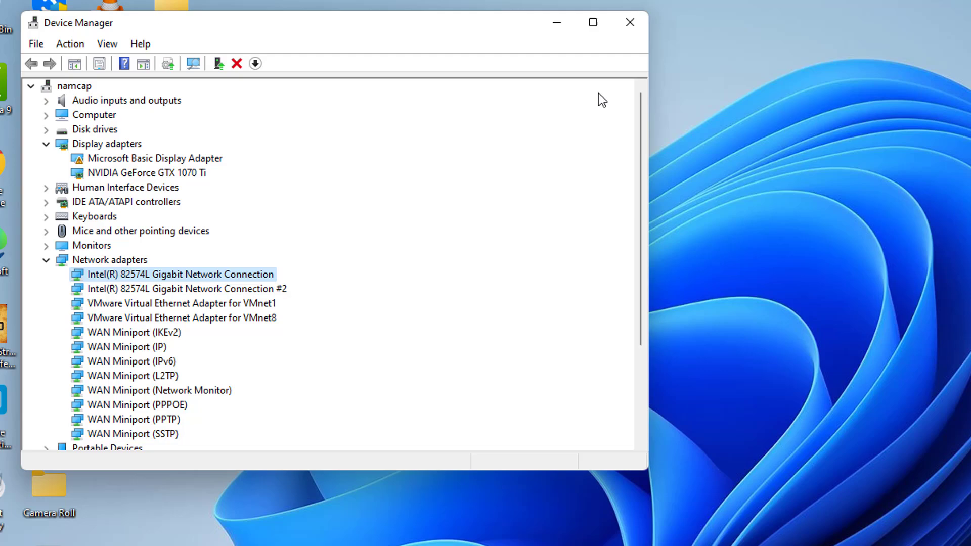
{"action": "left_click", "coordinate": [630, 21]}
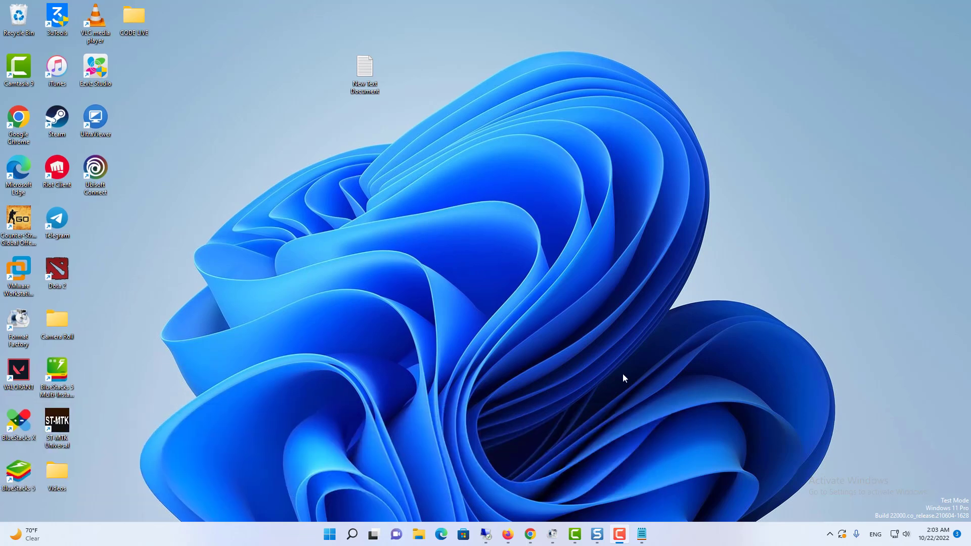
Step: Search Start for cmd and run Command Prompt as administrator
{"action": "left_click", "coordinate": [329, 534]}
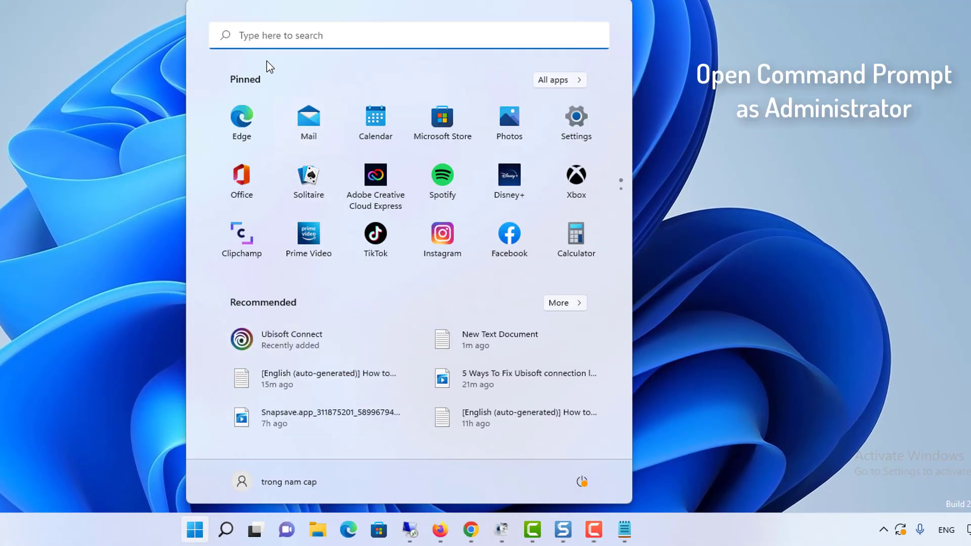
{"action": "type", "text": "cmd"}
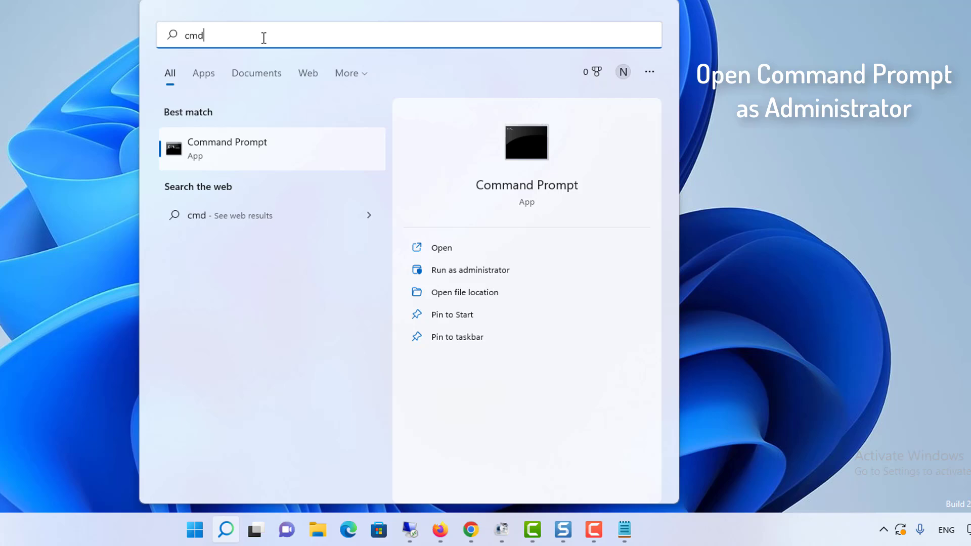
{"action": "right_click", "coordinate": [227, 147]}
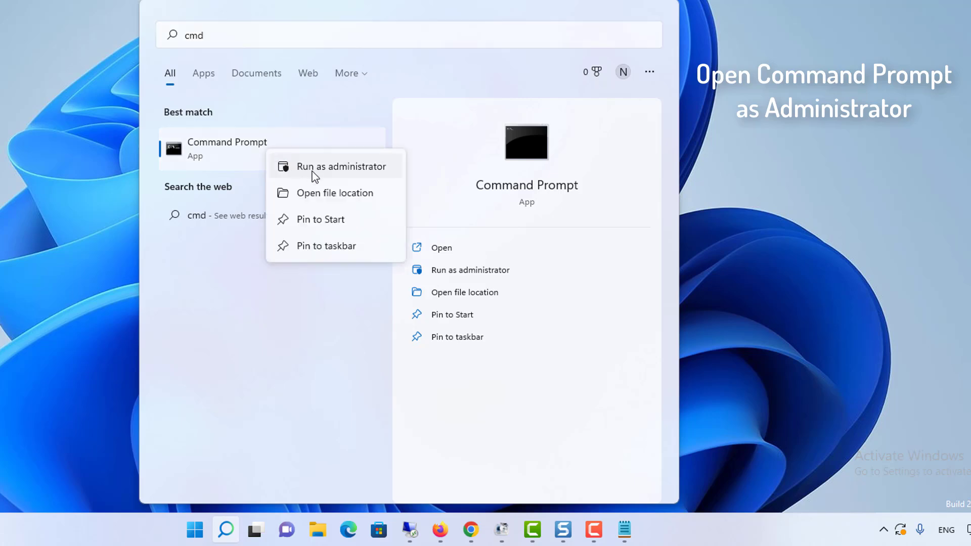
{"action": "left_click", "coordinate": [339, 165]}
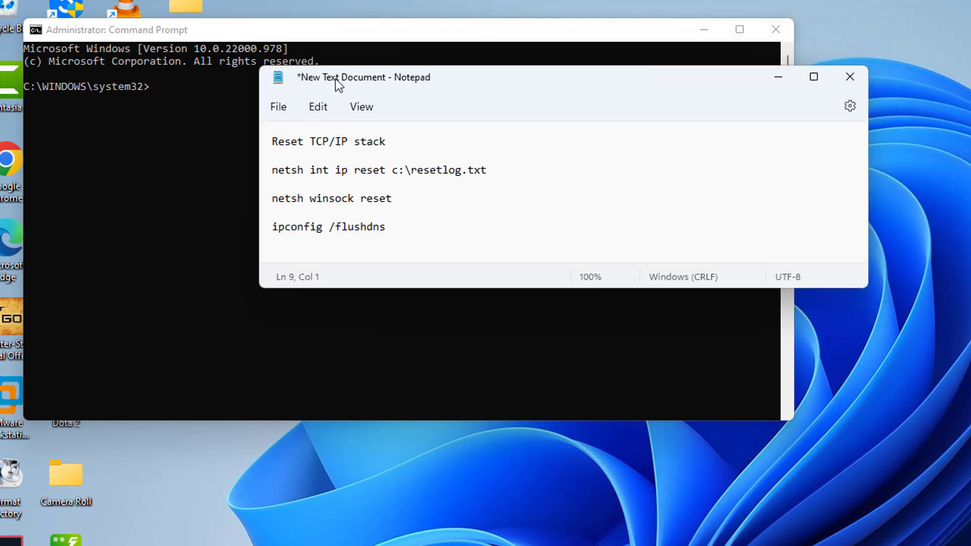
Step: Run netsh int ip reset, netsh winsock reset and ipconfig /flushdns, then exit the prompt
{"action": "triple_click", "coordinate": [378, 170]}
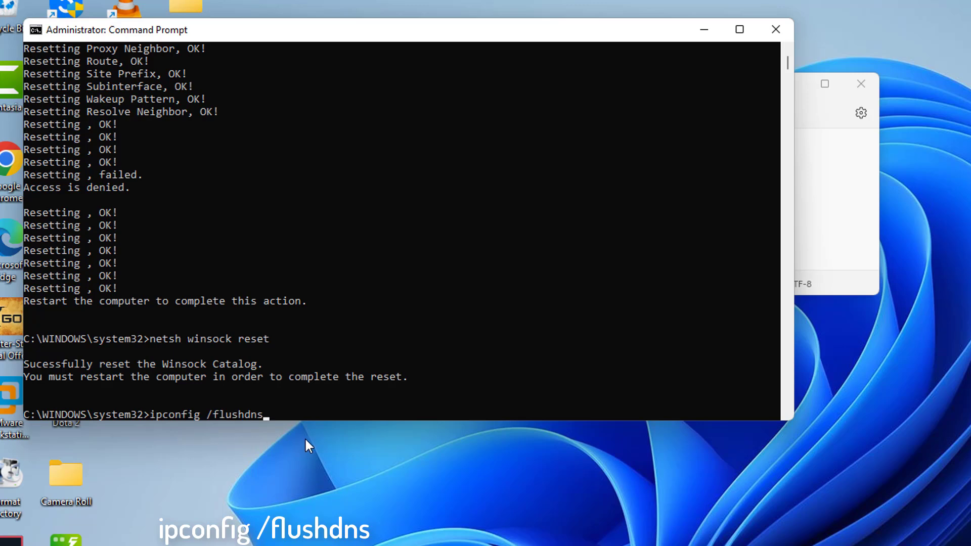
{"action": "key", "text": "Enter"}
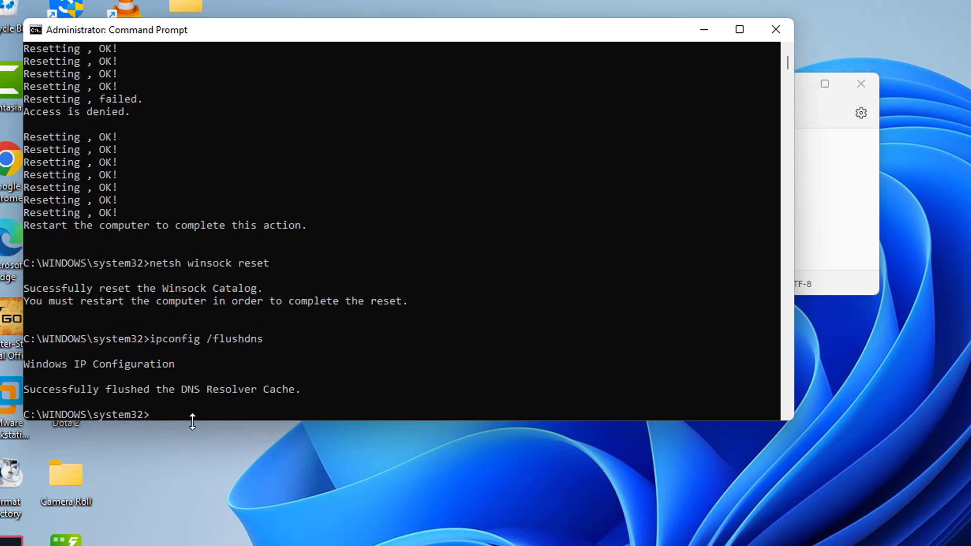
{"action": "mouse_move", "coordinate": [274, 419]}
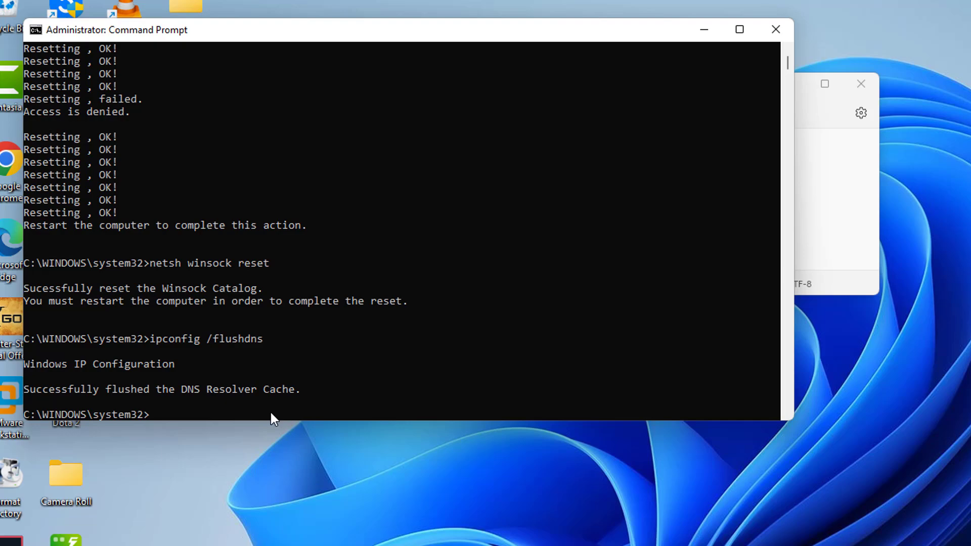
{"action": "type", "text": "exit"}
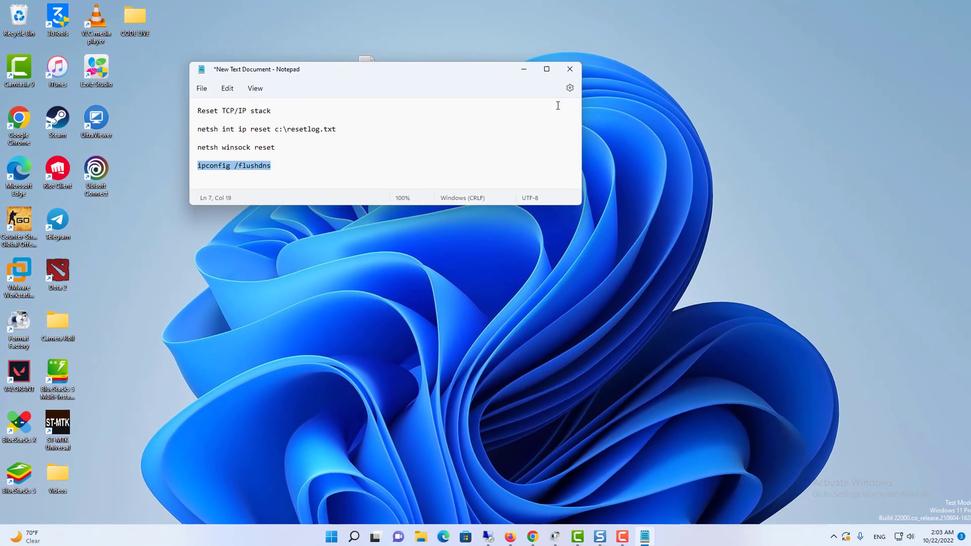
Step: Close Notepad and launch Control Panel from a Start menu search
{"action": "left_click", "coordinate": [569, 69]}
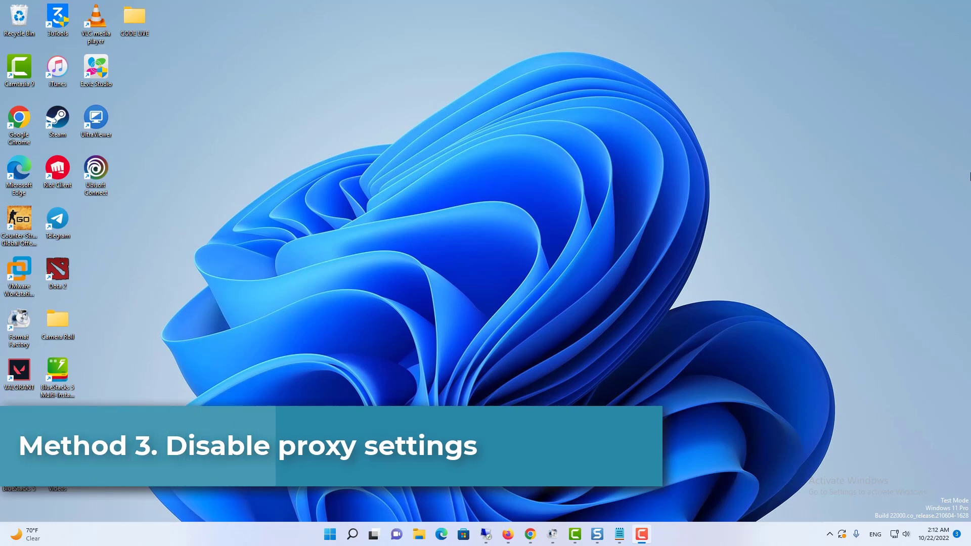
{"action": "left_click", "coordinate": [330, 534]}
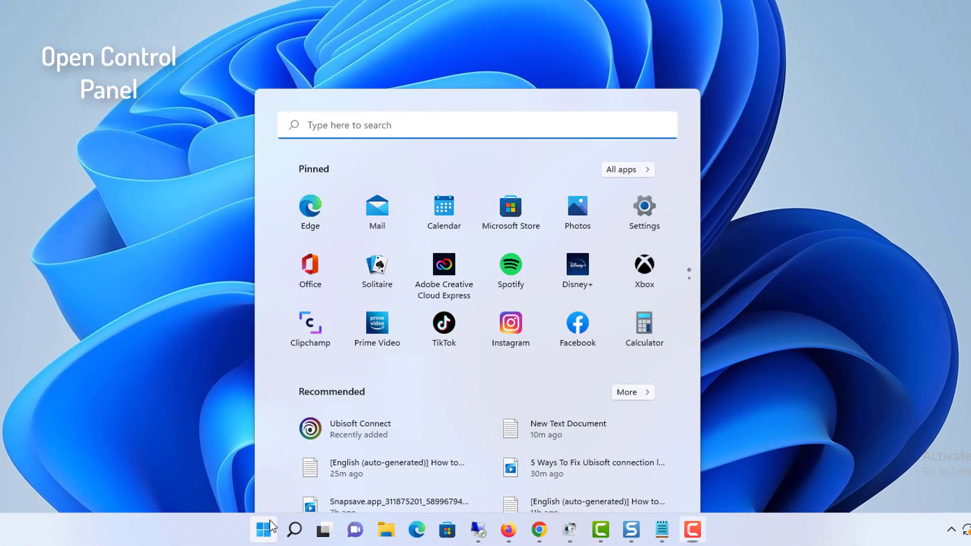
{"action": "type", "text": "control Panel"}
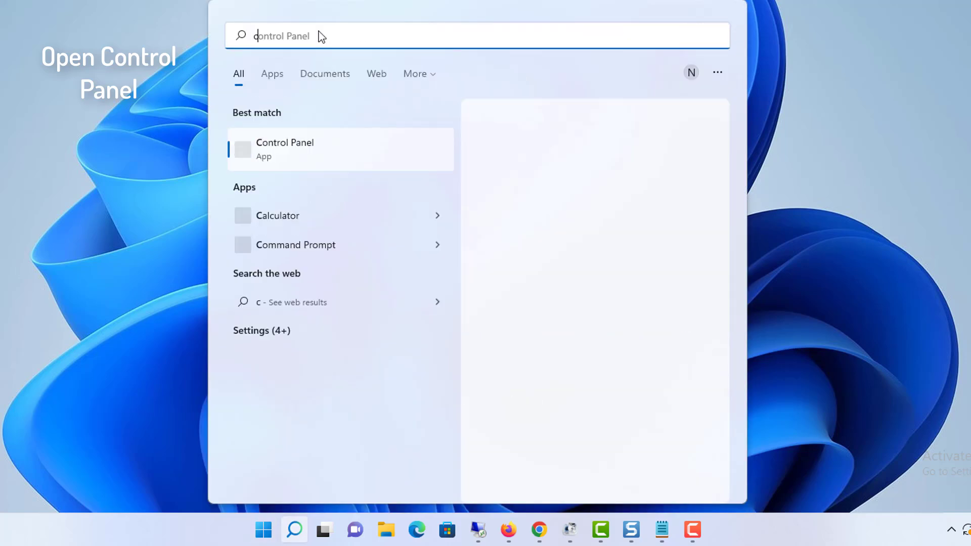
{"action": "type", "text": "control panel"}
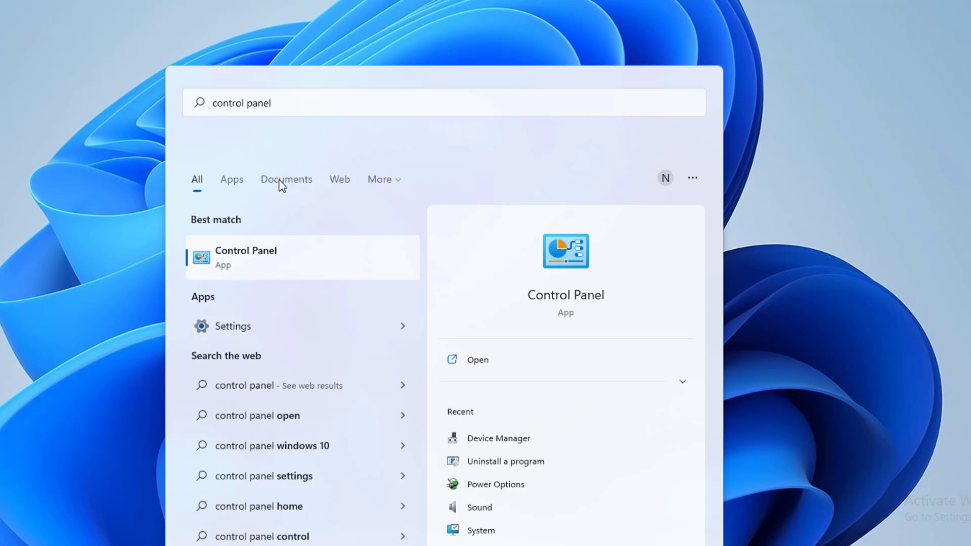
{"action": "left_click", "coordinate": [246, 257]}
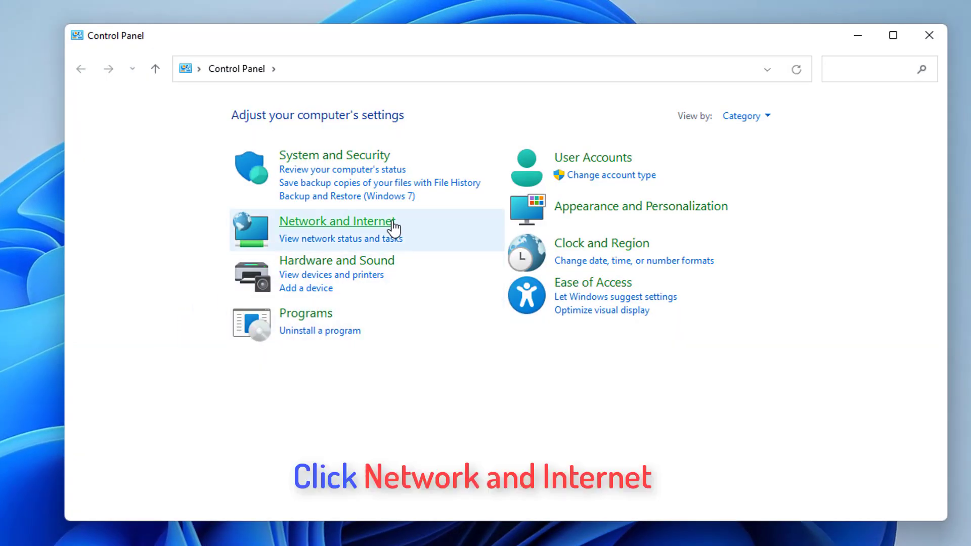
Step: In Internet Options LAN settings, turn off 'Use a proxy server for your LAN' and confirm
{"action": "left_click", "coordinate": [336, 222]}
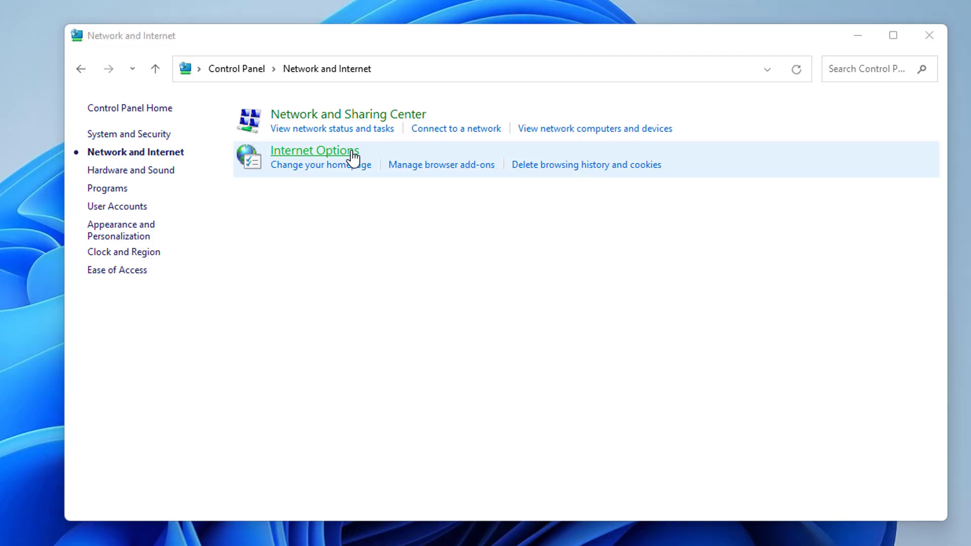
{"action": "left_click", "coordinate": [313, 149]}
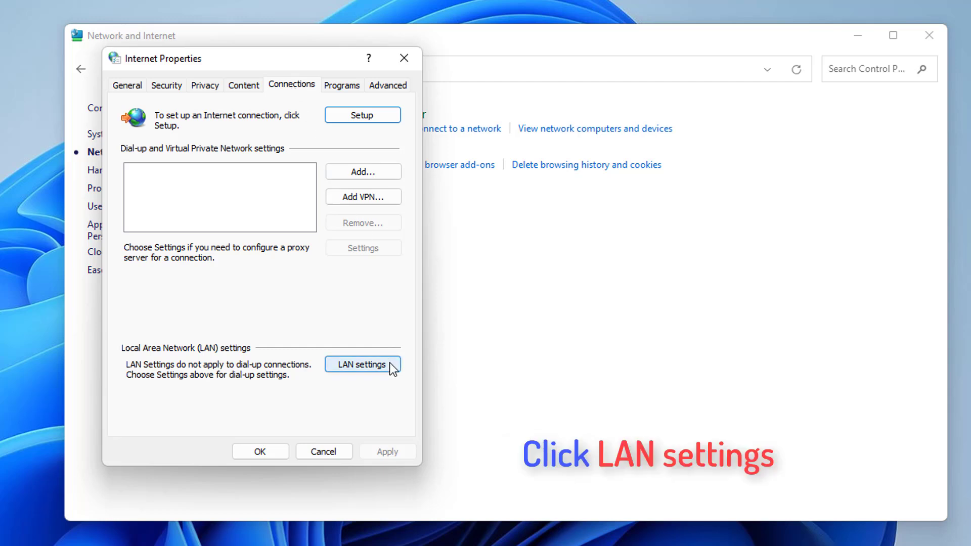
{"action": "left_click", "coordinate": [362, 364]}
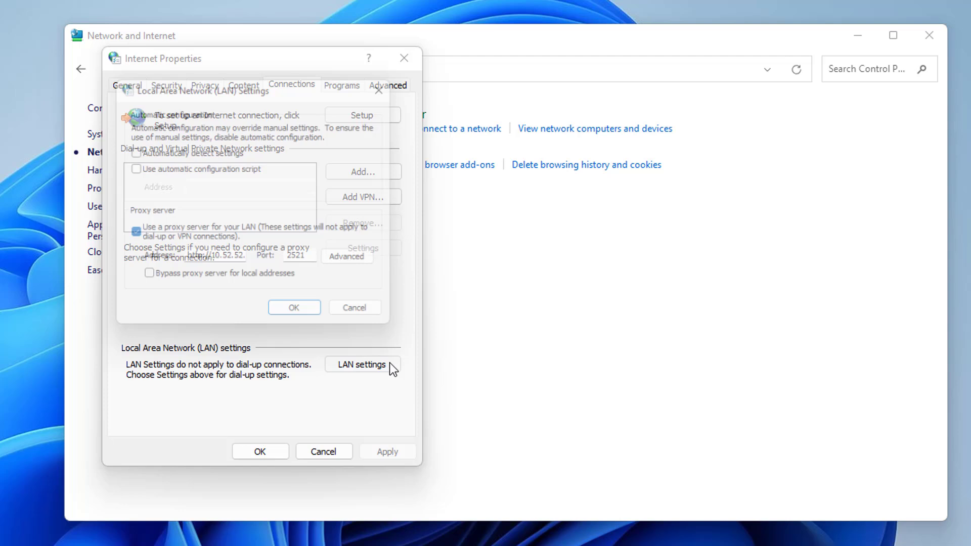
{"action": "left_click", "coordinate": [363, 364]}
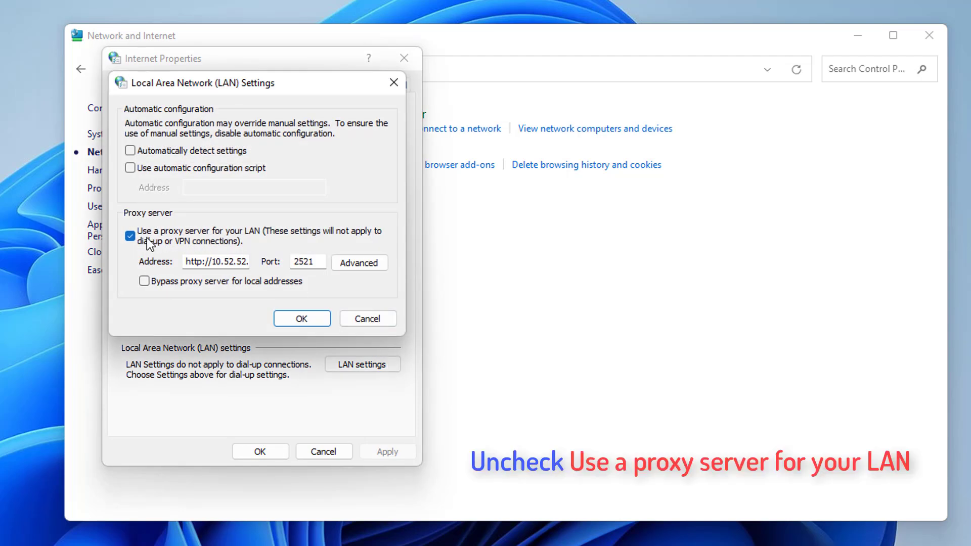
{"action": "left_click", "coordinate": [130, 236]}
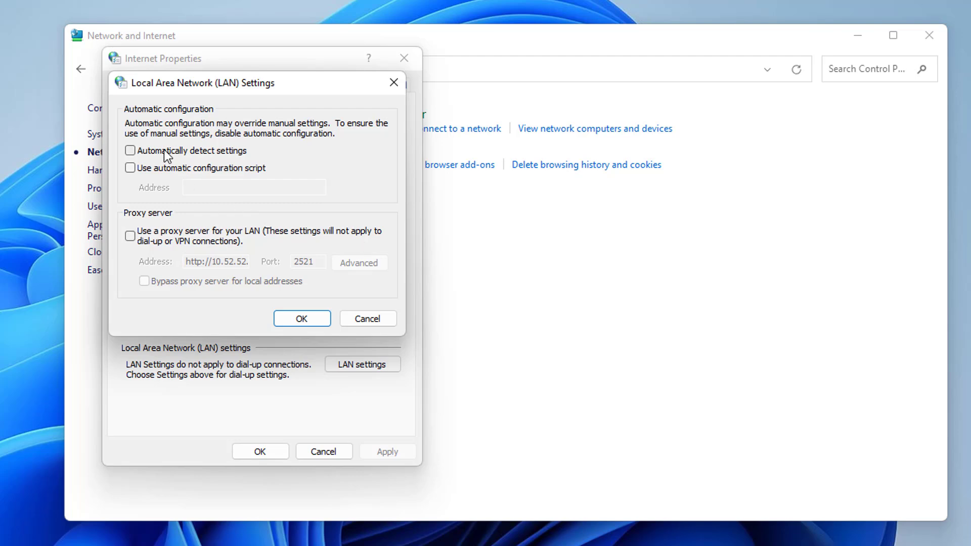
{"action": "left_click", "coordinate": [131, 151]}
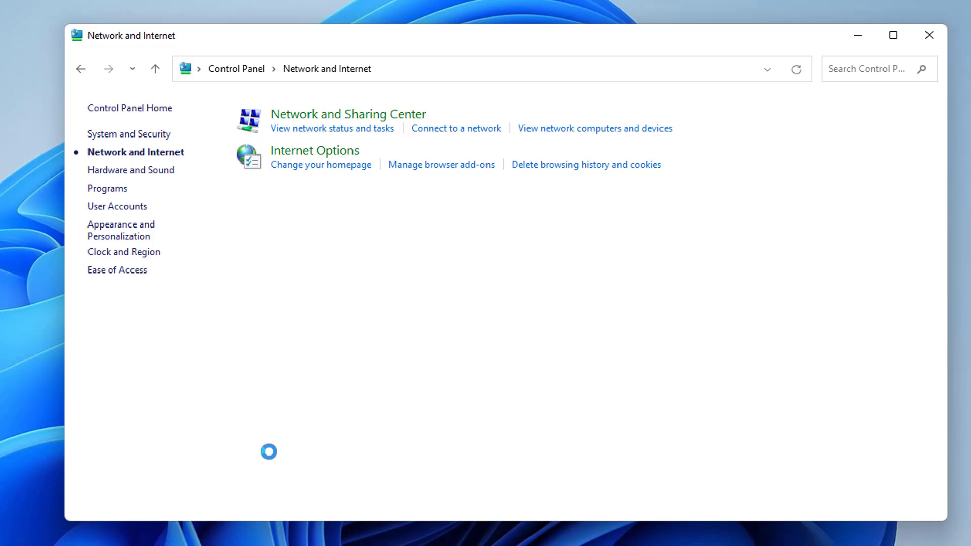
Step: Close Control Panel and reach More network adapter options via Advanced network settings
{"action": "left_click", "coordinate": [927, 36]}
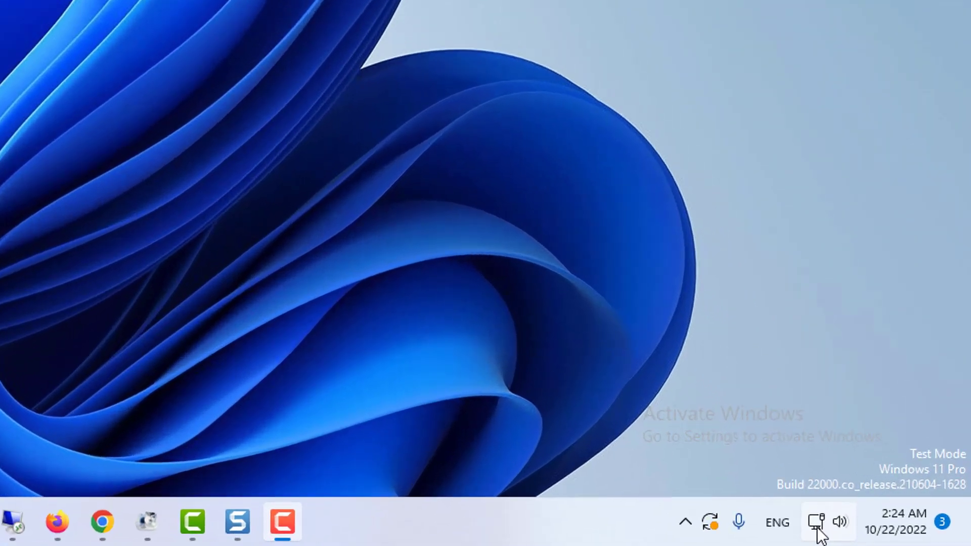
{"action": "left_click", "coordinate": [816, 522]}
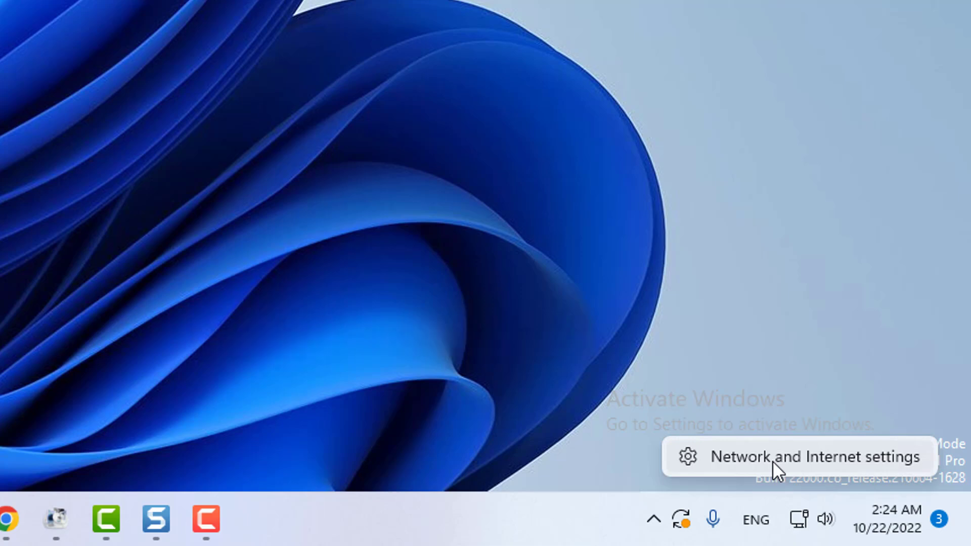
{"action": "left_click", "coordinate": [813, 456]}
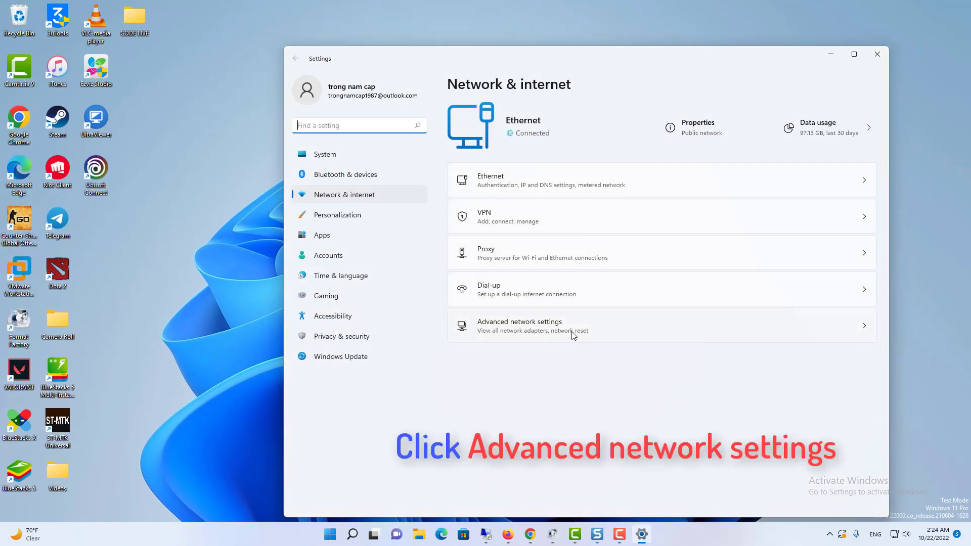
{"action": "left_click", "coordinate": [520, 326]}
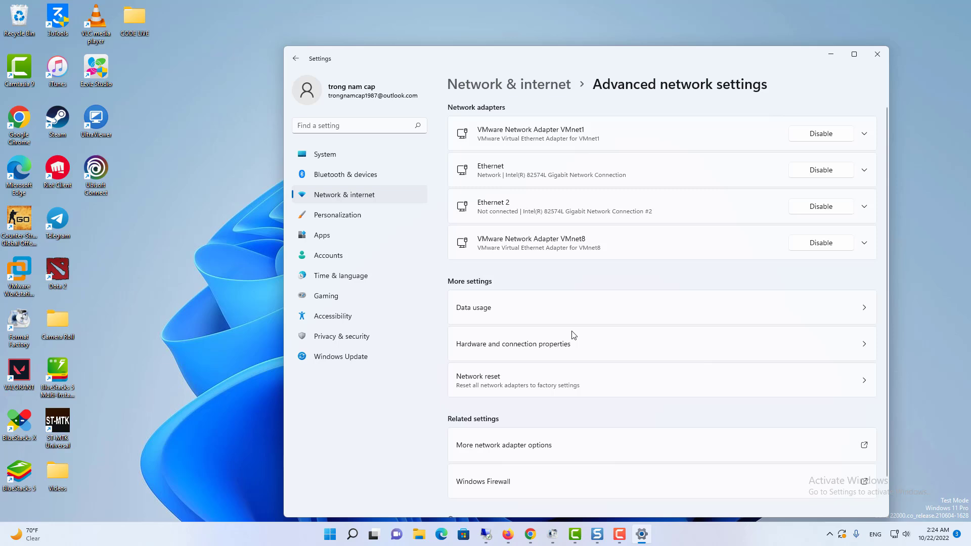
{"action": "scroll", "scroll_direction": "down", "scroll_amount": 3}
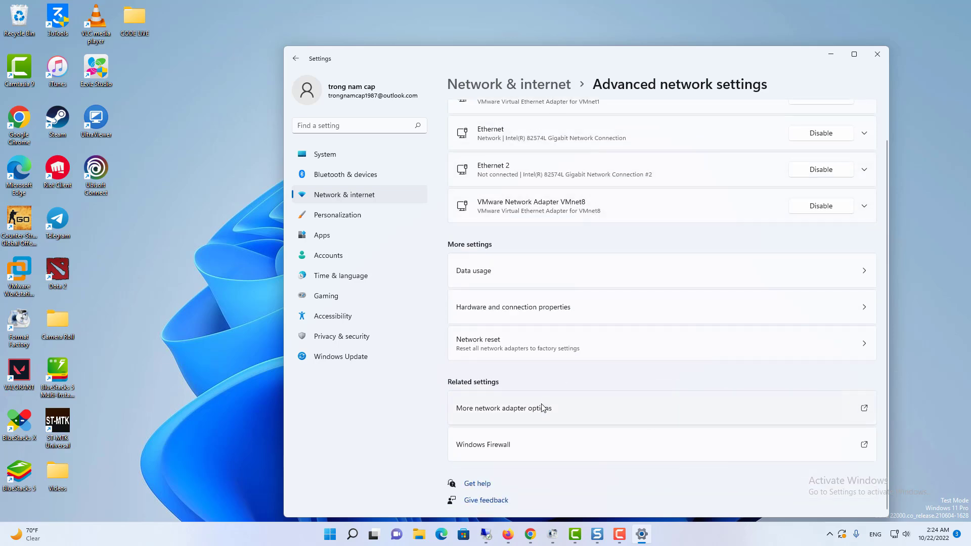
{"action": "left_click", "coordinate": [502, 408]}
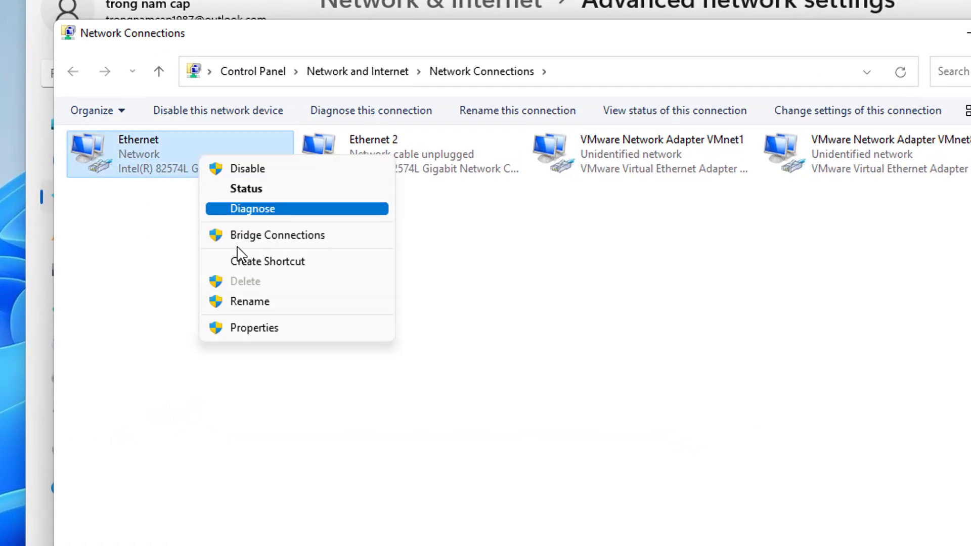
Step: In Ethernet properties, open TCP/IPv4 and choose 'Use the following DNS server addresses'
{"action": "left_click", "coordinate": [254, 327]}
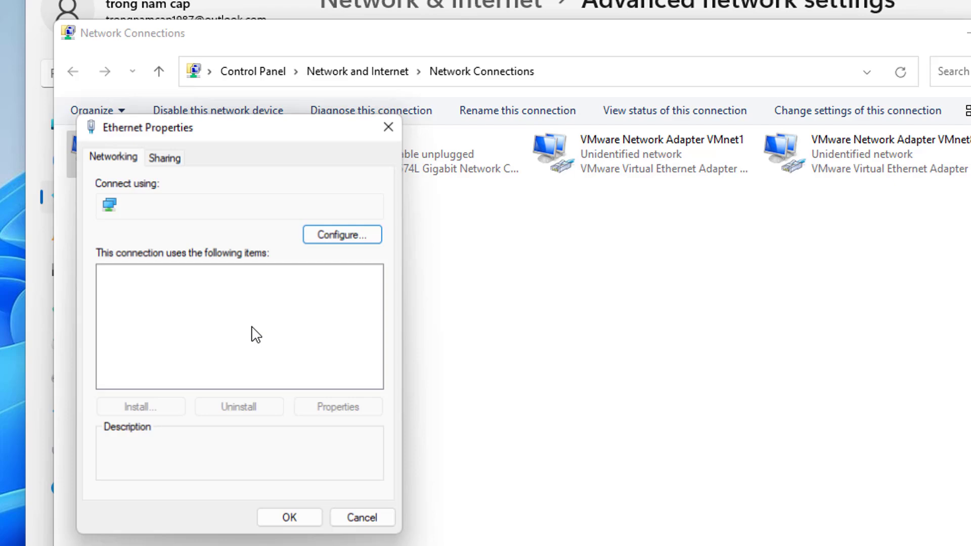
{"action": "left_click", "coordinate": [215, 335]}
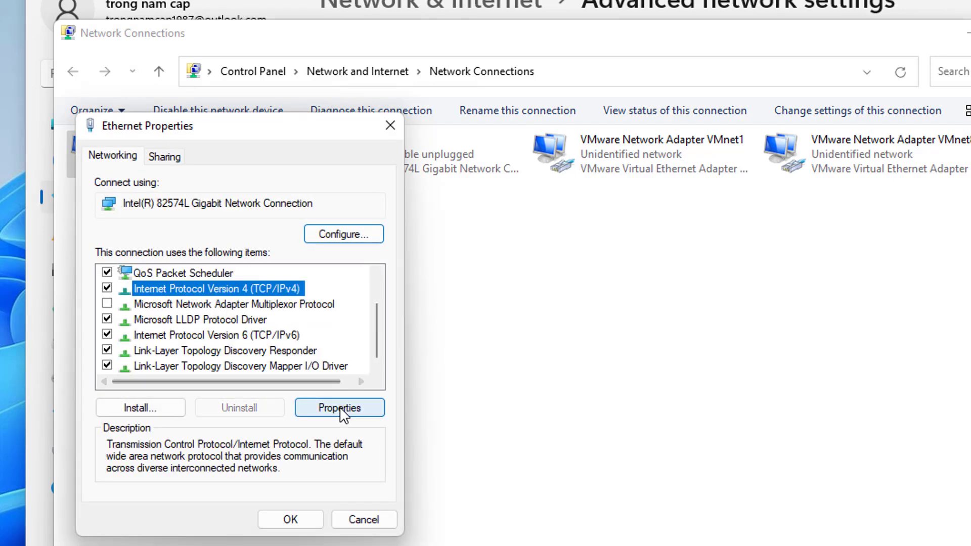
{"action": "left_click", "coordinate": [340, 408]}
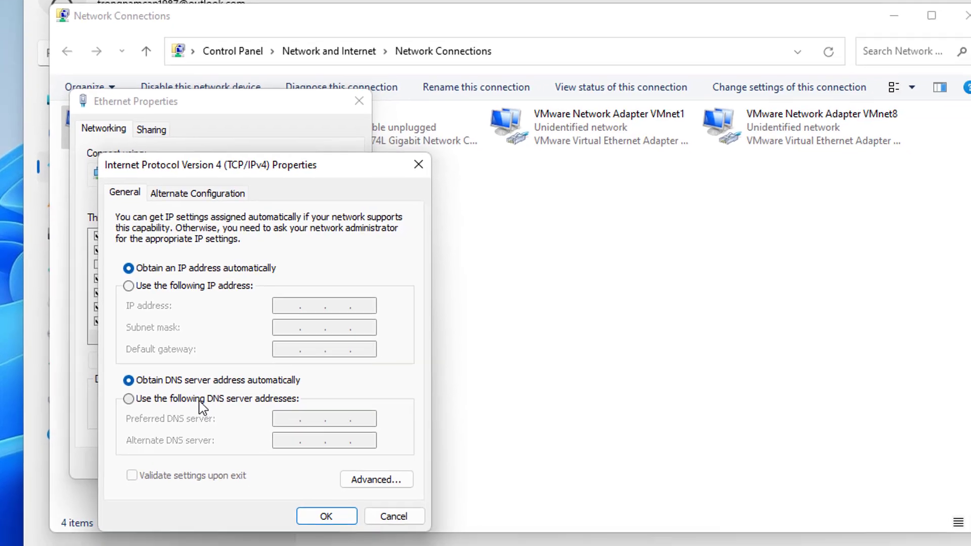
{"action": "left_click", "coordinate": [128, 398]}
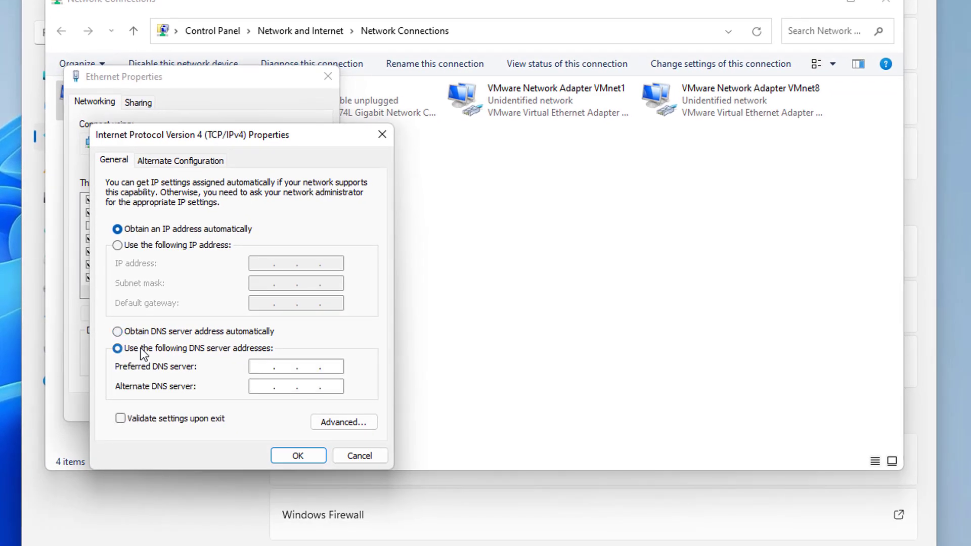
Step: Enter preferred DNS 8.8.8.8 and alternate 8.8.4.4, confirm, and close Ethernet Properties
{"action": "left_click", "coordinate": [117, 347]}
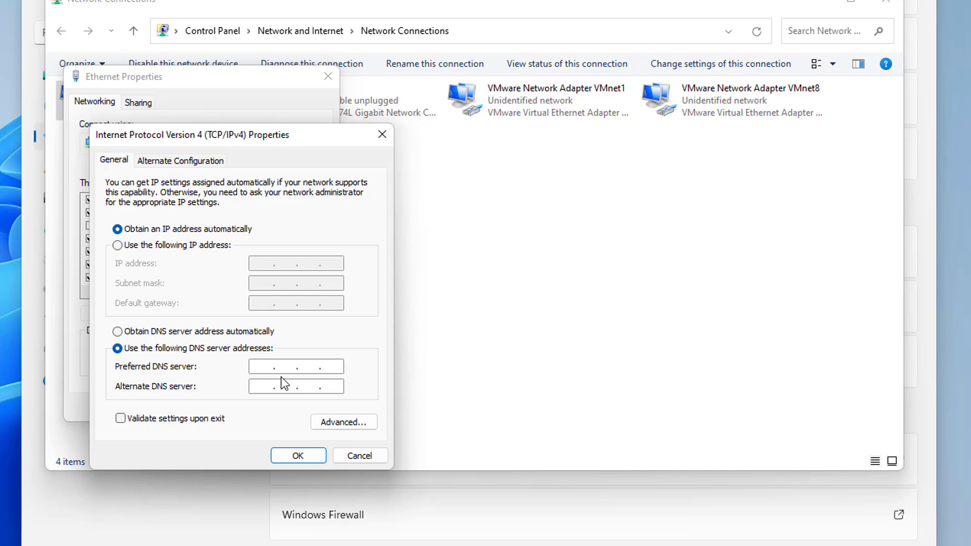
{"action": "type", "text": "8 . . ."}
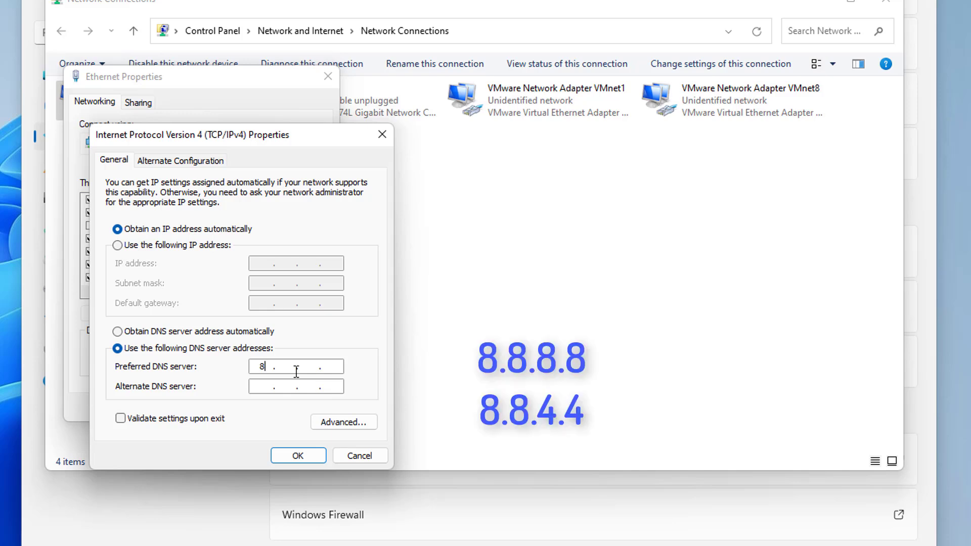
{"action": "type", "text": "8."}
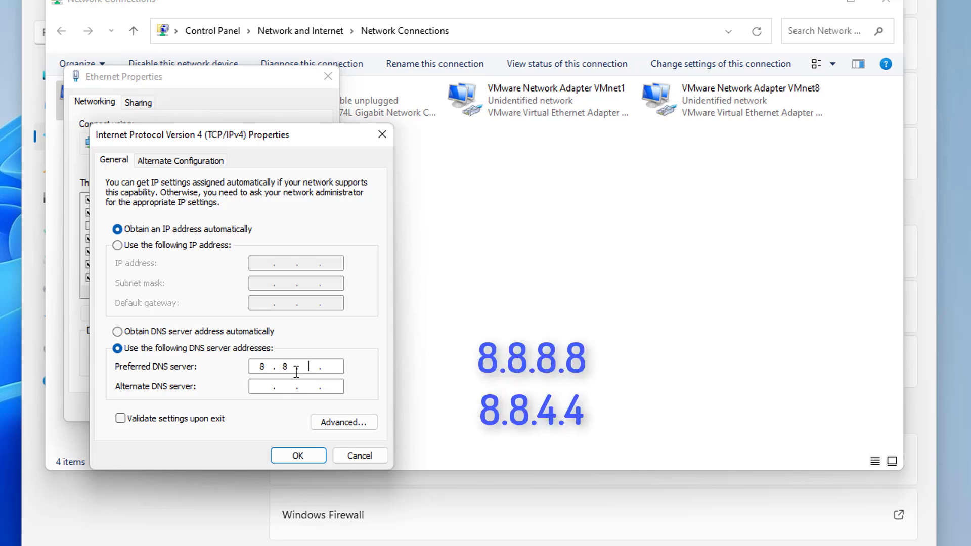
{"action": "type", "text": "8"}
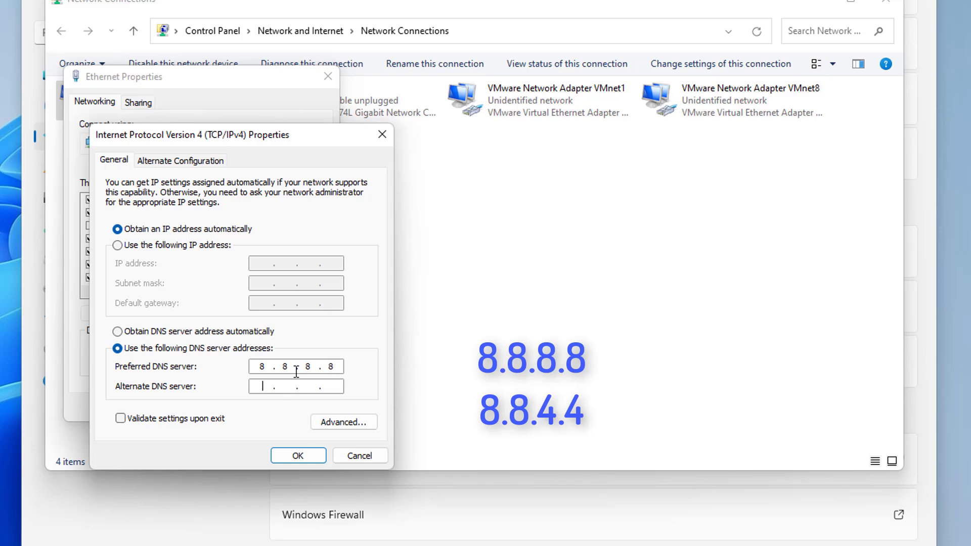
{"action": "type", "text": "8.8.4.4"}
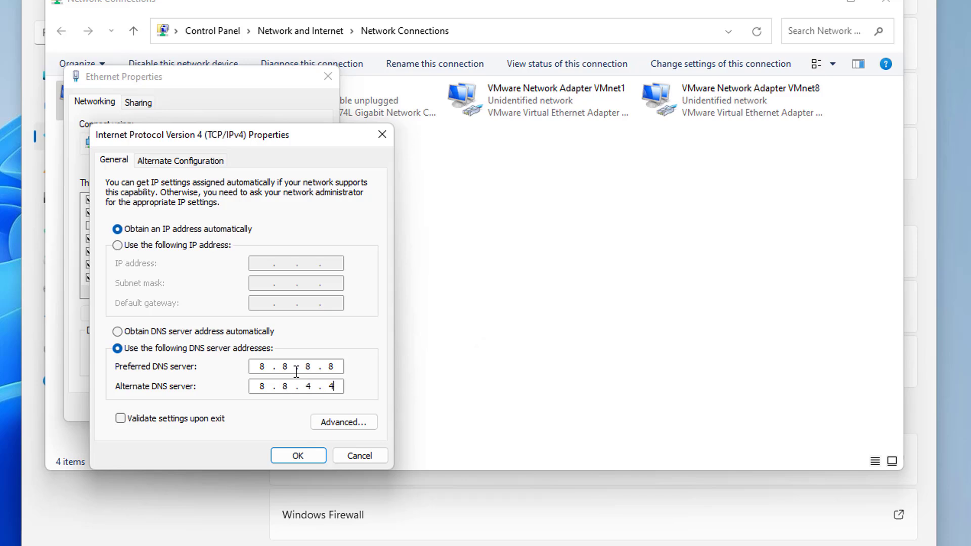
{"action": "left_click", "coordinate": [297, 455]}
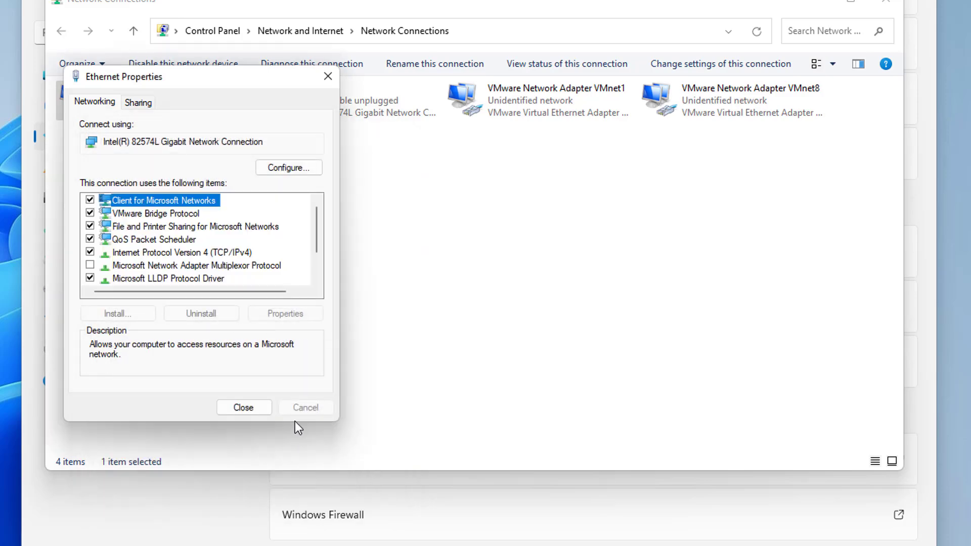
{"action": "left_click", "coordinate": [243, 408]}
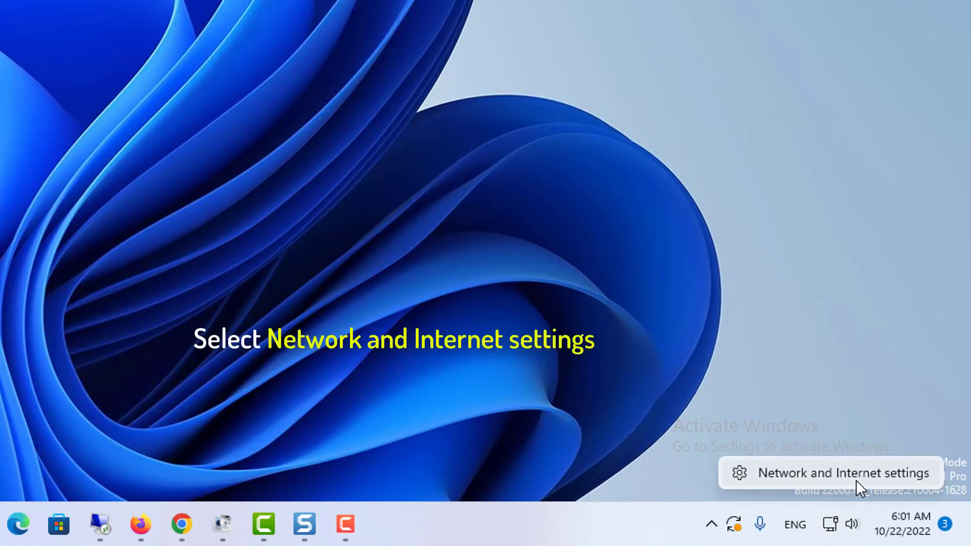
Step: Reach Network reset under Advanced network settings and choose Reset now
{"action": "left_click", "coordinate": [831, 473]}
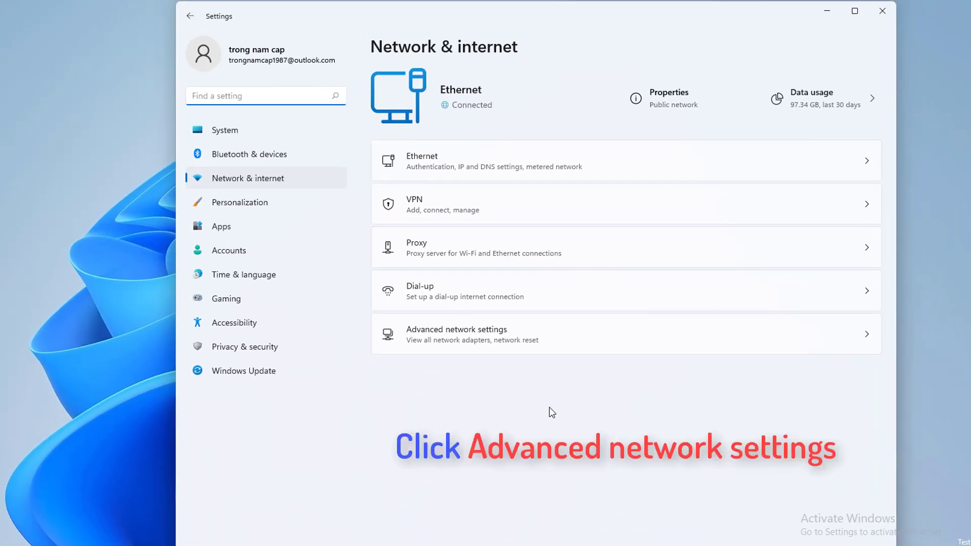
{"action": "left_click", "coordinate": [456, 335]}
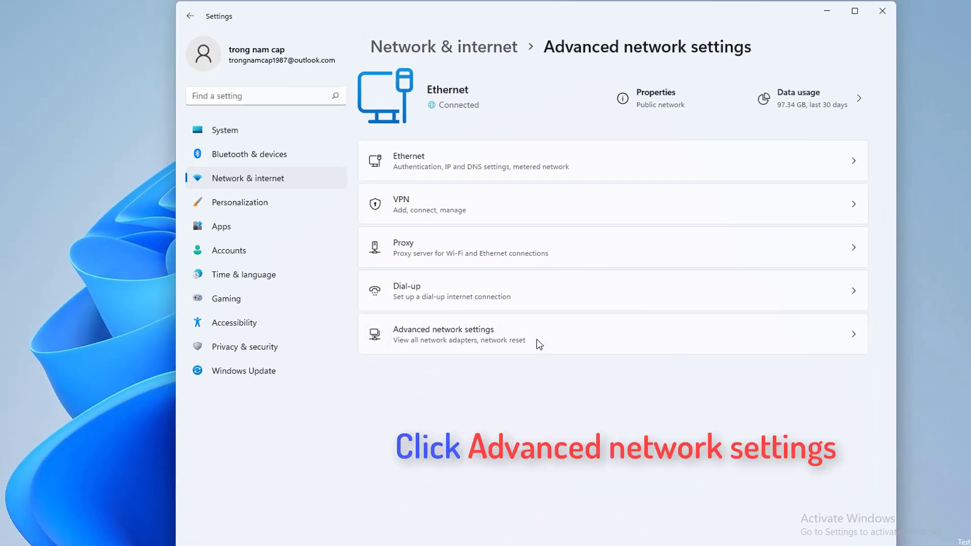
{"action": "left_click", "coordinate": [443, 333]}
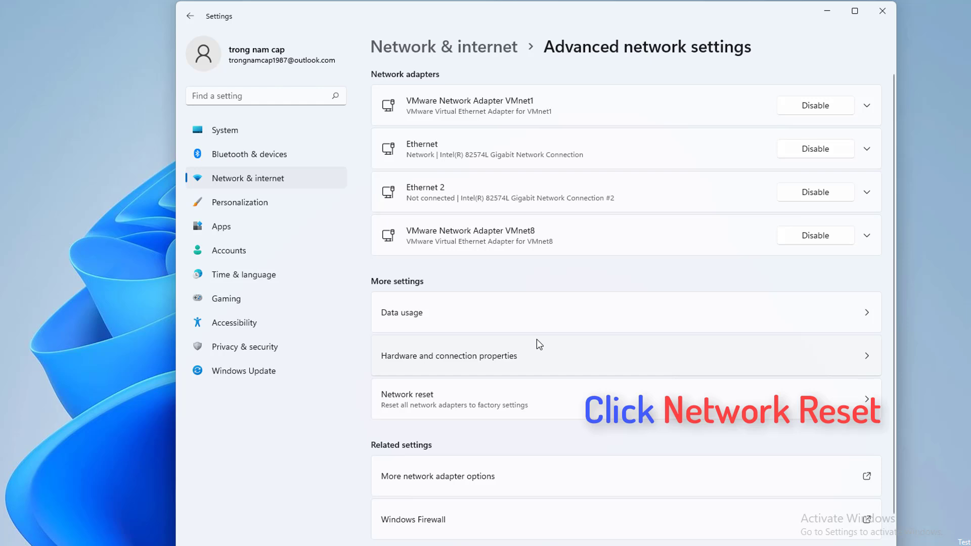
{"action": "scroll", "scroll_direction": "down", "scroll_amount": 3}
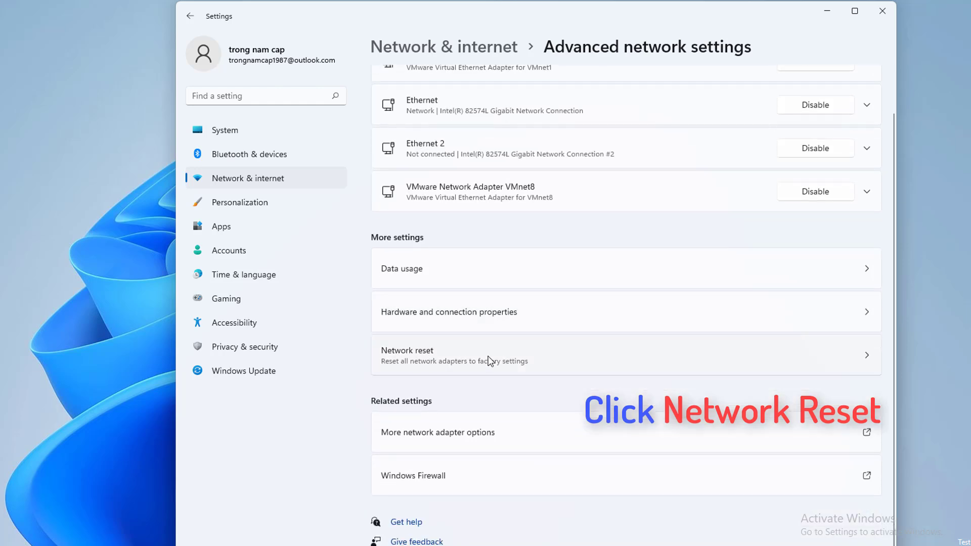
{"action": "left_click", "coordinate": [408, 351]}
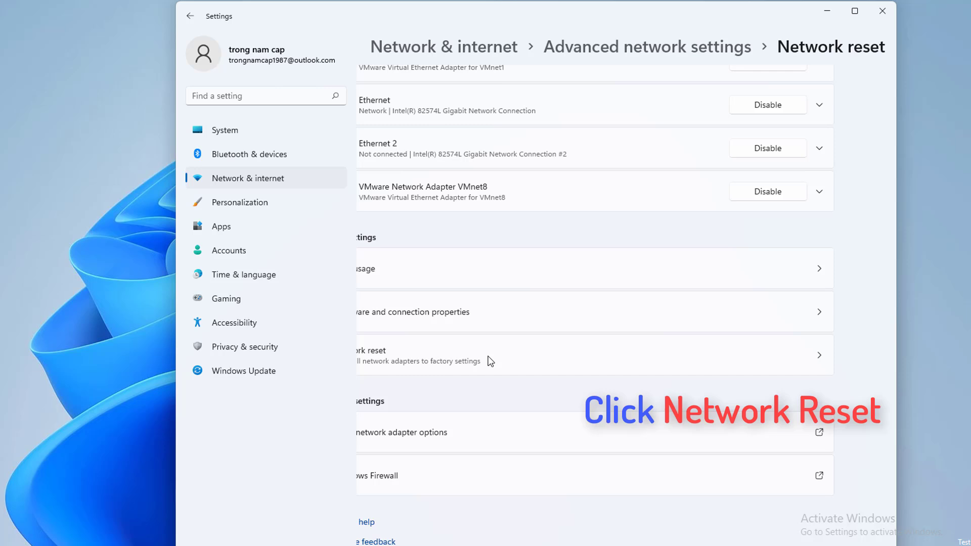
{"action": "left_click", "coordinate": [595, 355]}
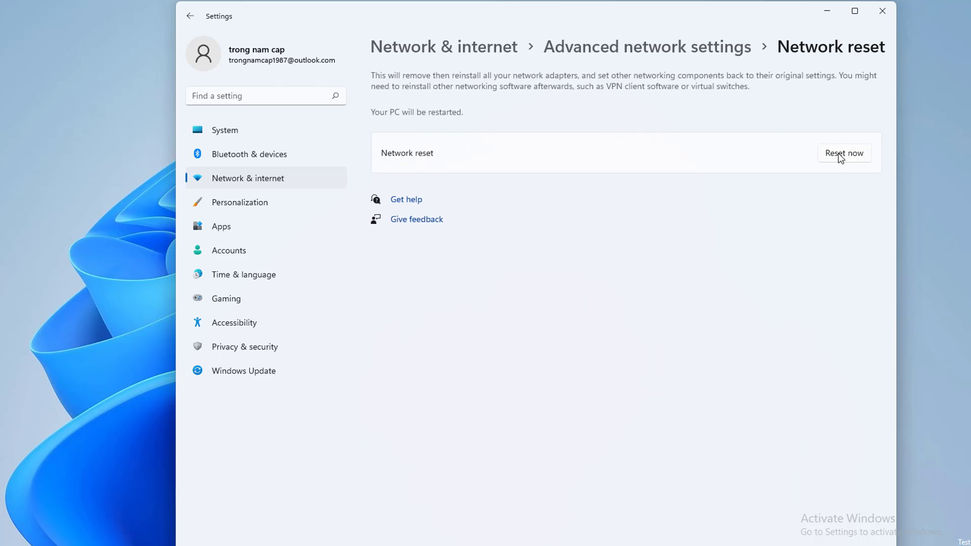